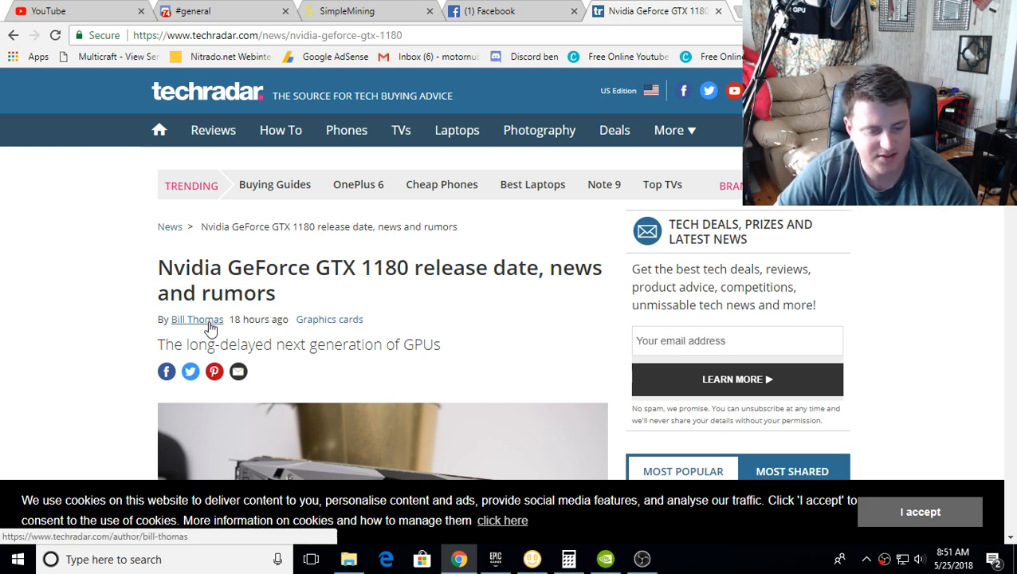
{"action": "mouse_move", "coordinate": [133, 365]}
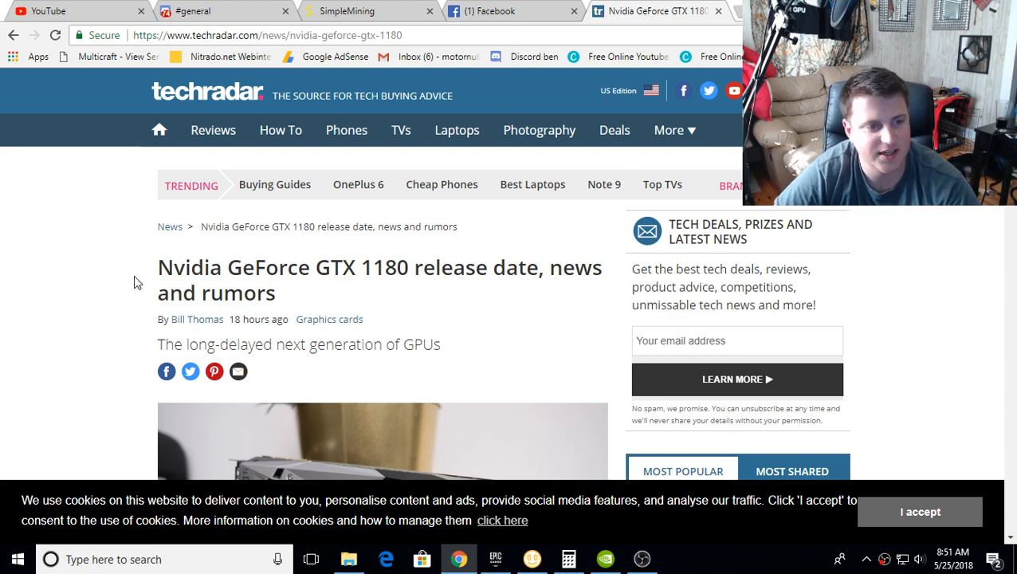
Step: Scroll past the GTX 1180 article's title and header image to the introductory paragraphs
{"action": "scroll", "scroll_direction": "down", "scroll_amount": 3}
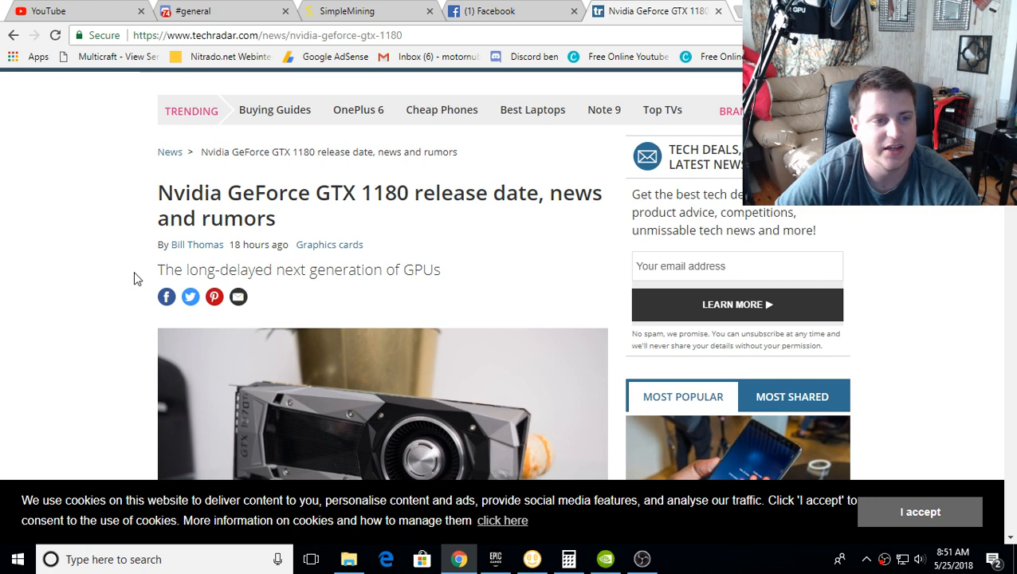
{"action": "scroll", "scroll_direction": "down", "scroll_amount": 3}
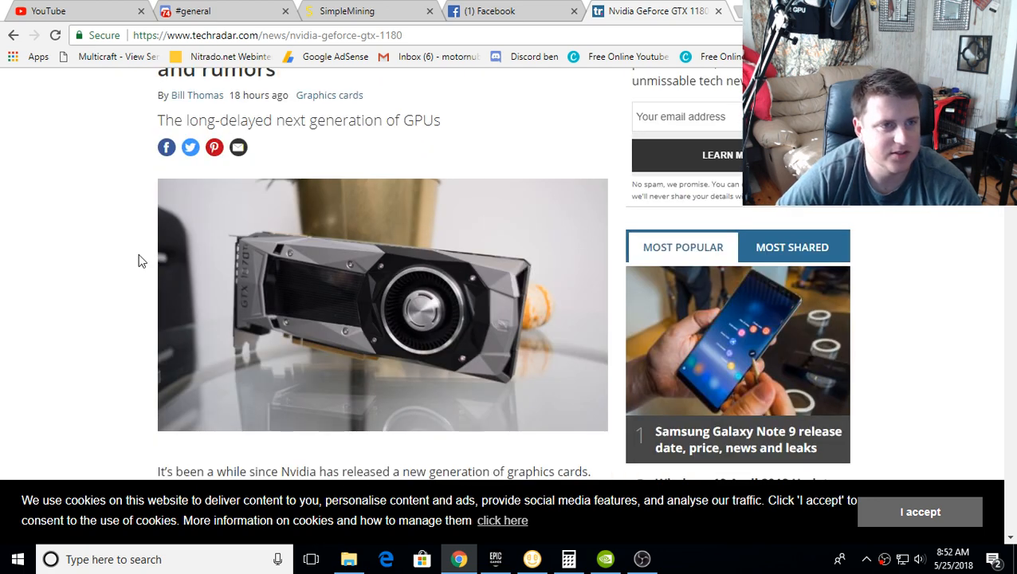
{"action": "scroll", "scroll_direction": "down", "scroll_amount": 3}
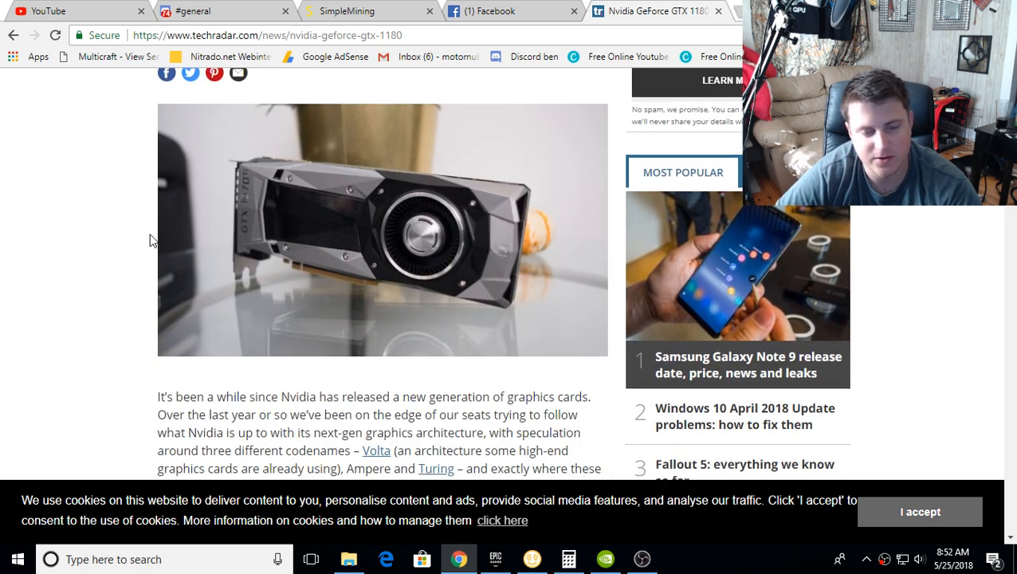
{"action": "scroll", "scroll_direction": "down", "scroll_amount": 3}
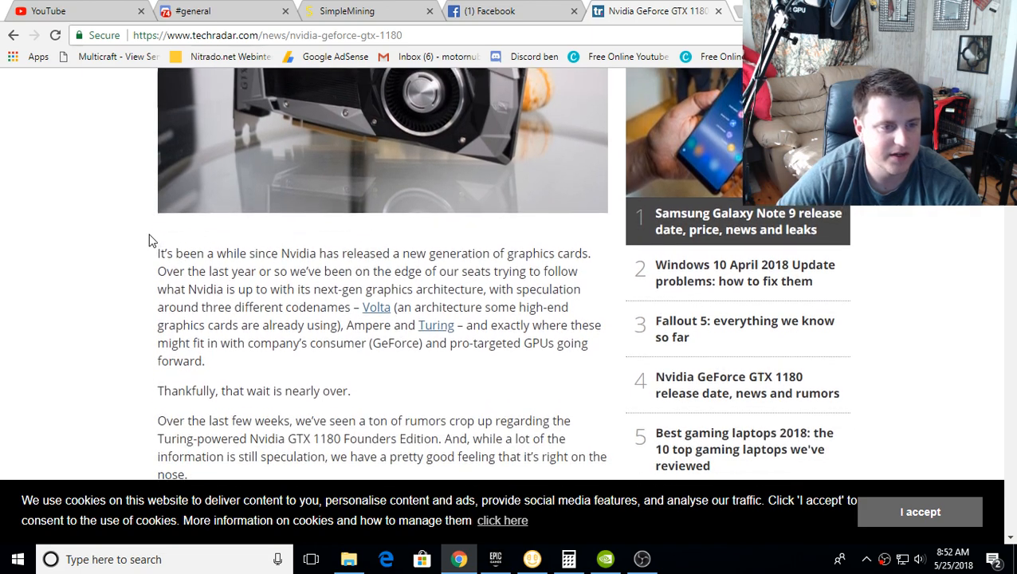
{"action": "scroll", "scroll_direction": "down", "scroll_amount": 3}
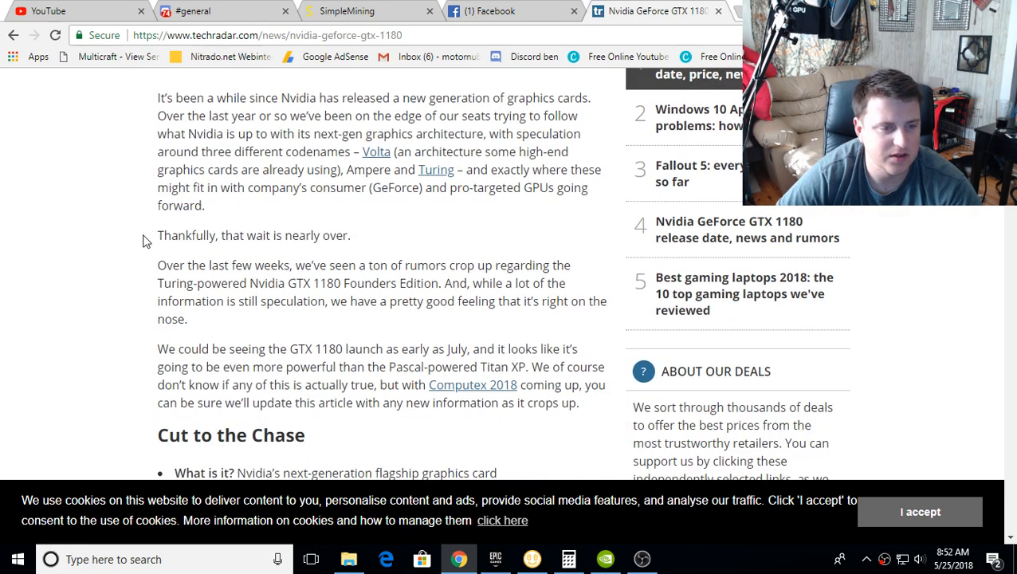
Step: Read through the GTX 1180 release date section until the price heading appears
{"action": "scroll", "scroll_direction": "down", "scroll_amount": 3}
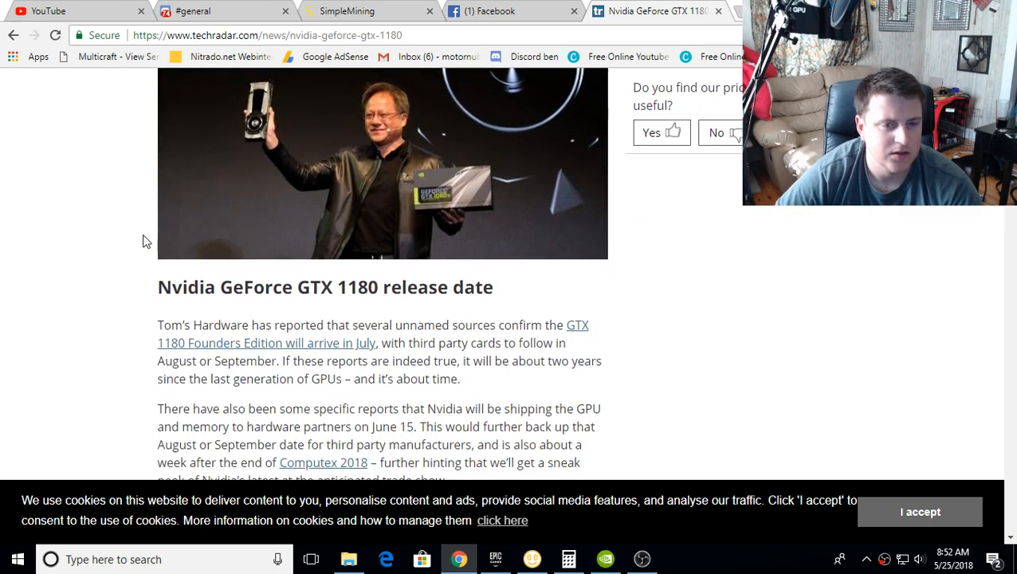
{"action": "scroll", "scroll_direction": "down", "scroll_amount": 3}
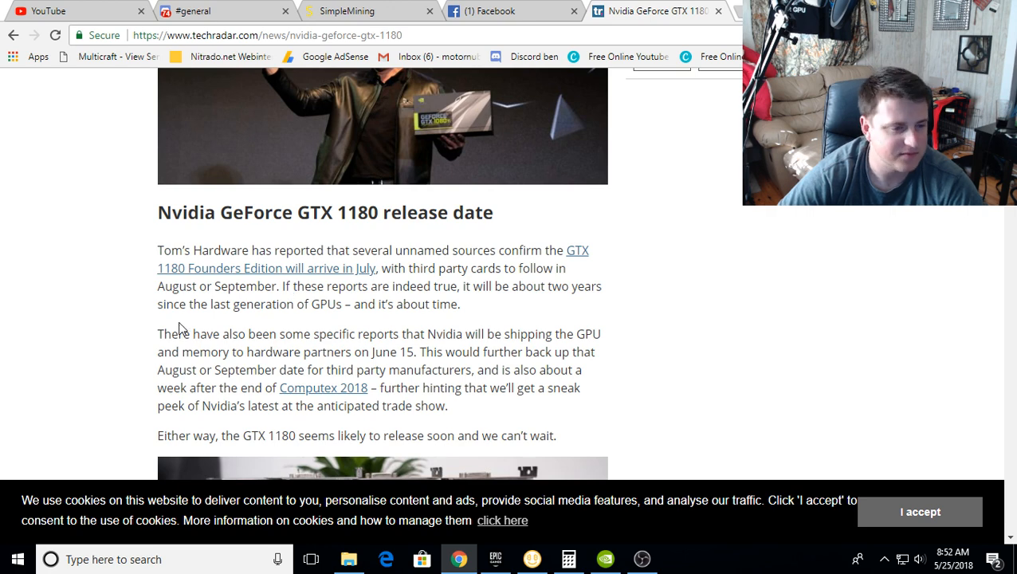
{"action": "scroll", "scroll_direction": "down", "scroll_amount": 3}
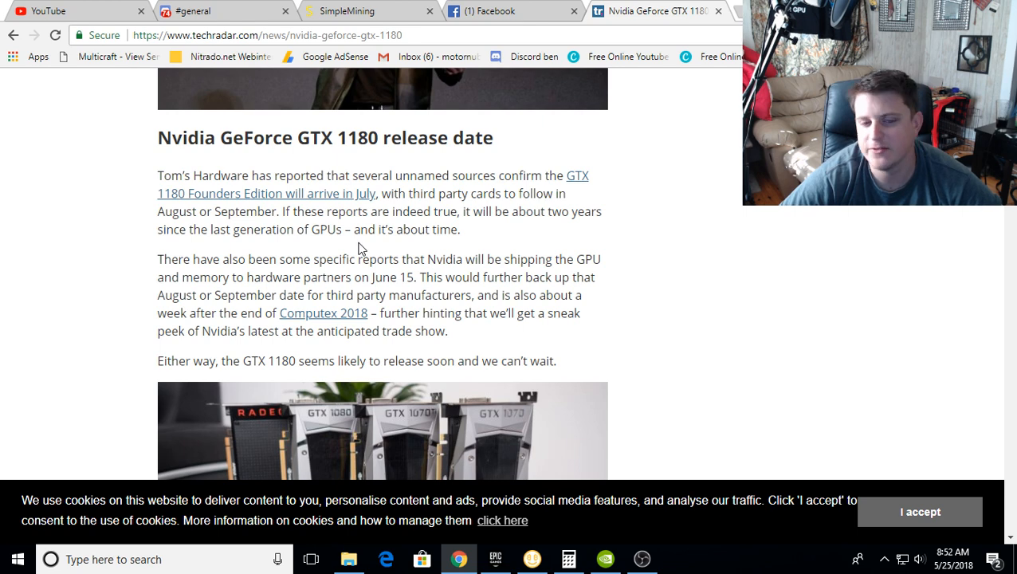
{"action": "scroll", "scroll_direction": "down", "scroll_amount": 3}
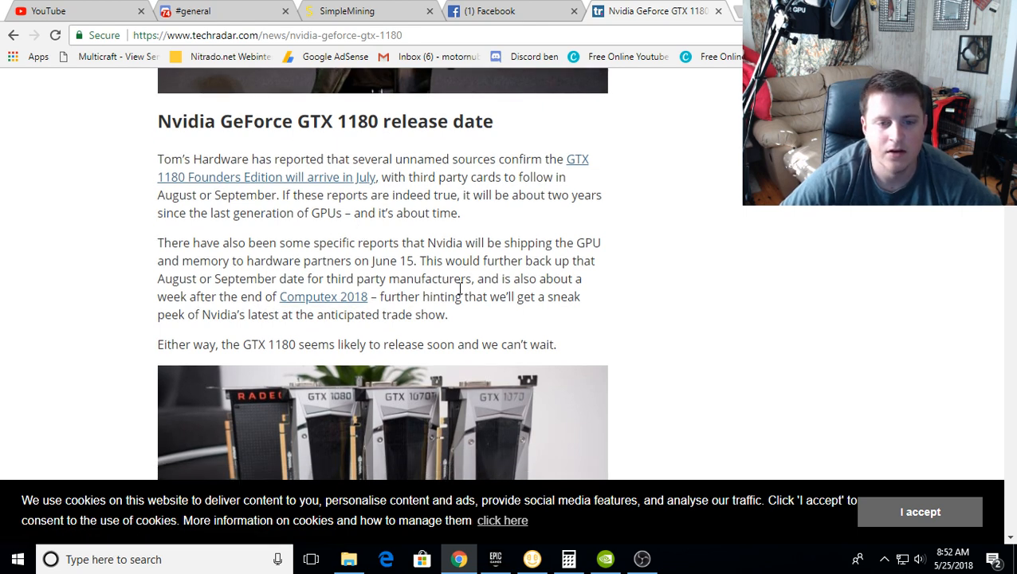
{"action": "scroll", "scroll_direction": "down", "scroll_amount": 3}
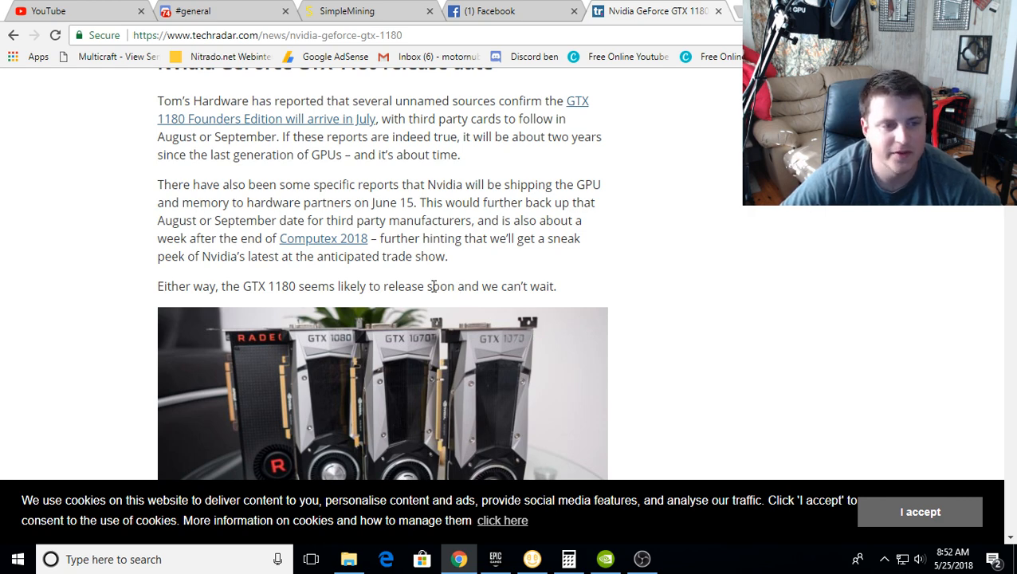
{"action": "scroll", "scroll_direction": "down", "scroll_amount": 3}
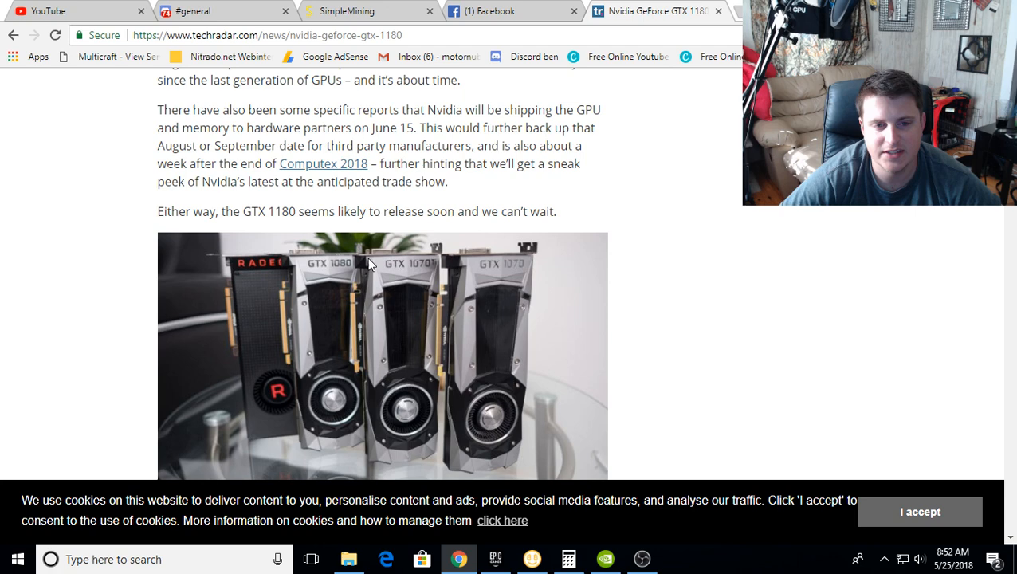
{"action": "scroll", "scroll_direction": "down", "scroll_amount": 3}
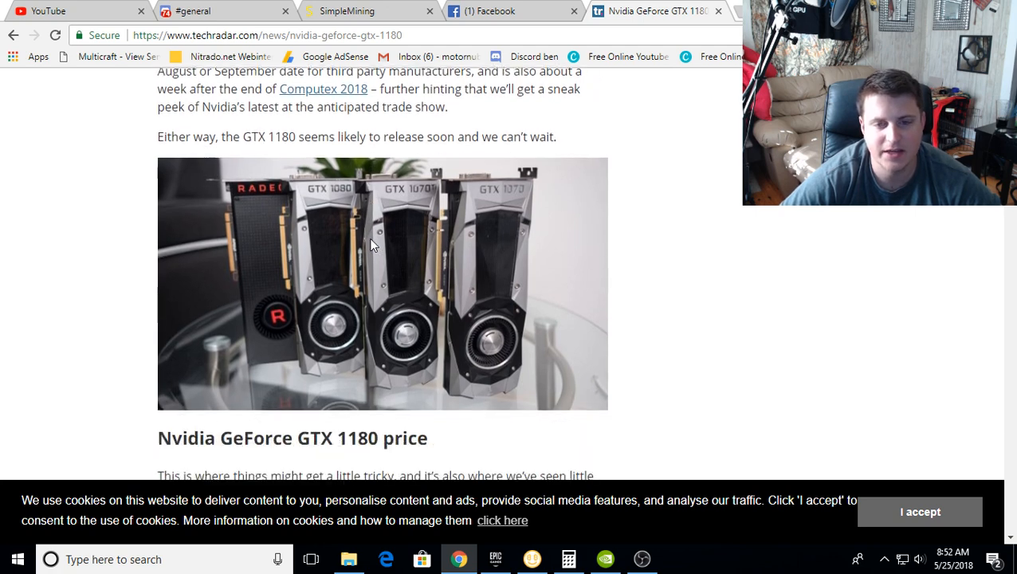
Step: Read the price section, including the GTX 1080 Ti and GTX 1080 links, down to the chip photo
{"action": "scroll", "scroll_direction": "down", "scroll_amount": 3}
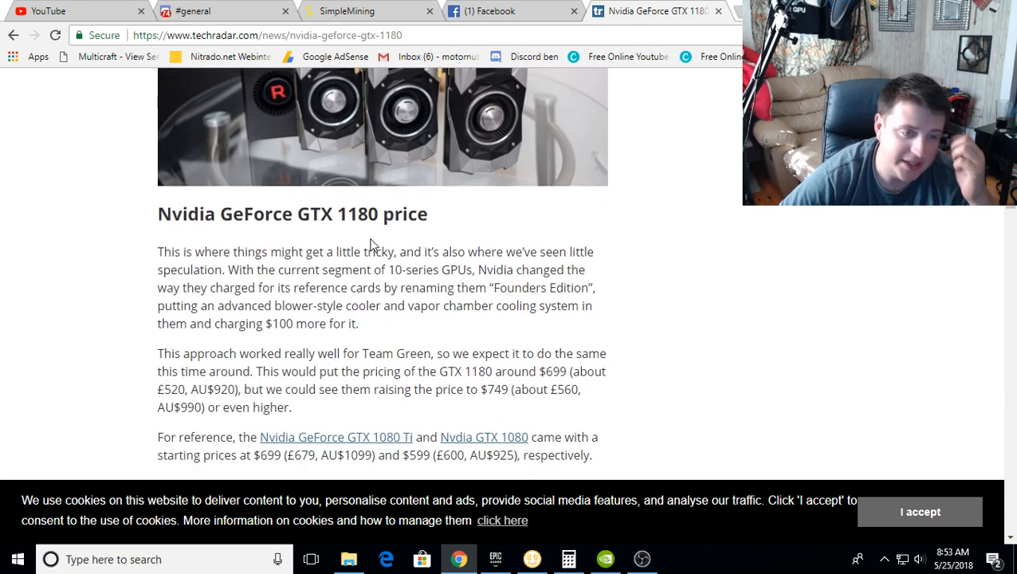
{"action": "scroll", "scroll_direction": "down", "scroll_amount": 3}
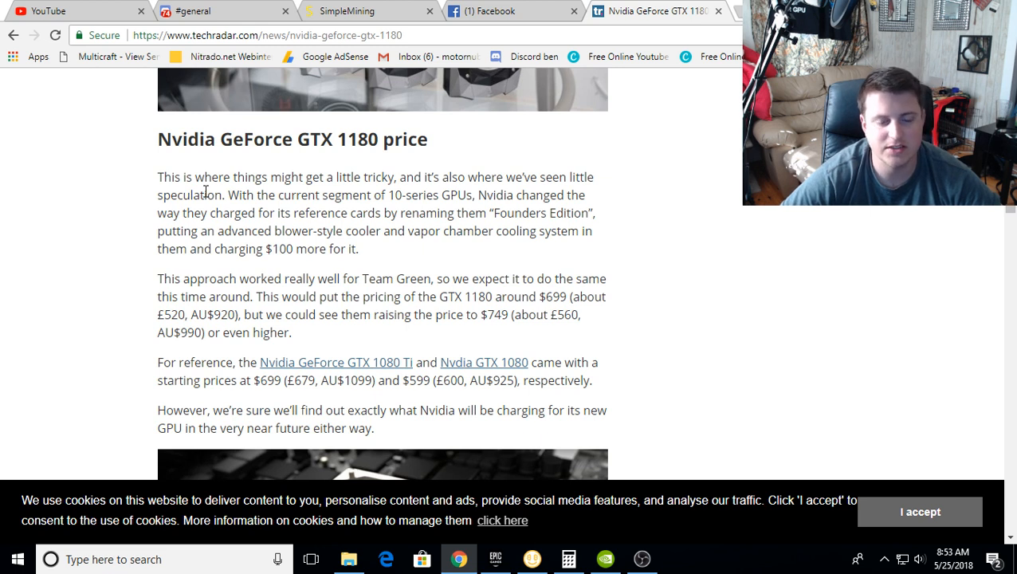
{"action": "mouse_move", "coordinate": [539, 210]}
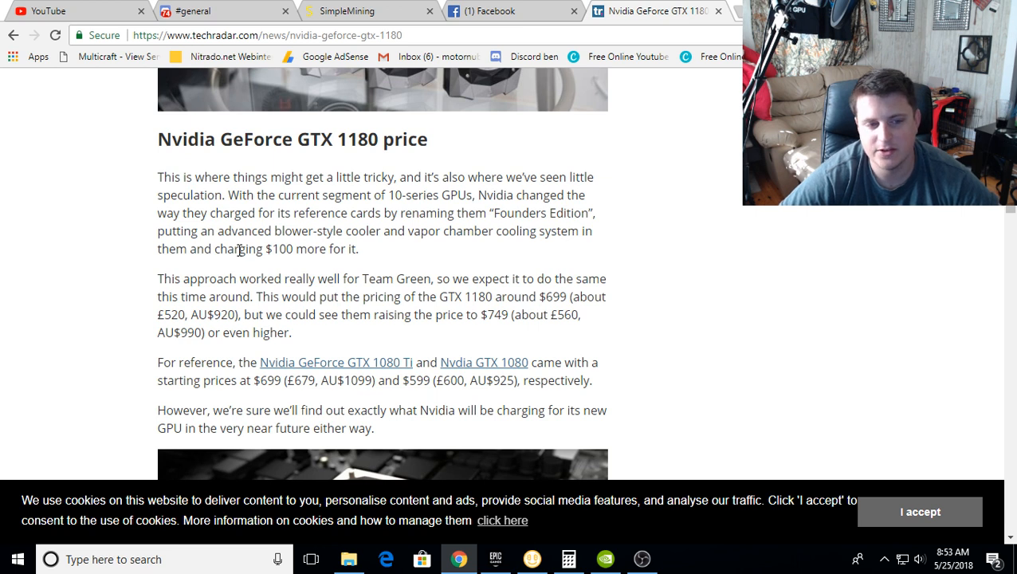
{"action": "mouse_move", "coordinate": [216, 325]}
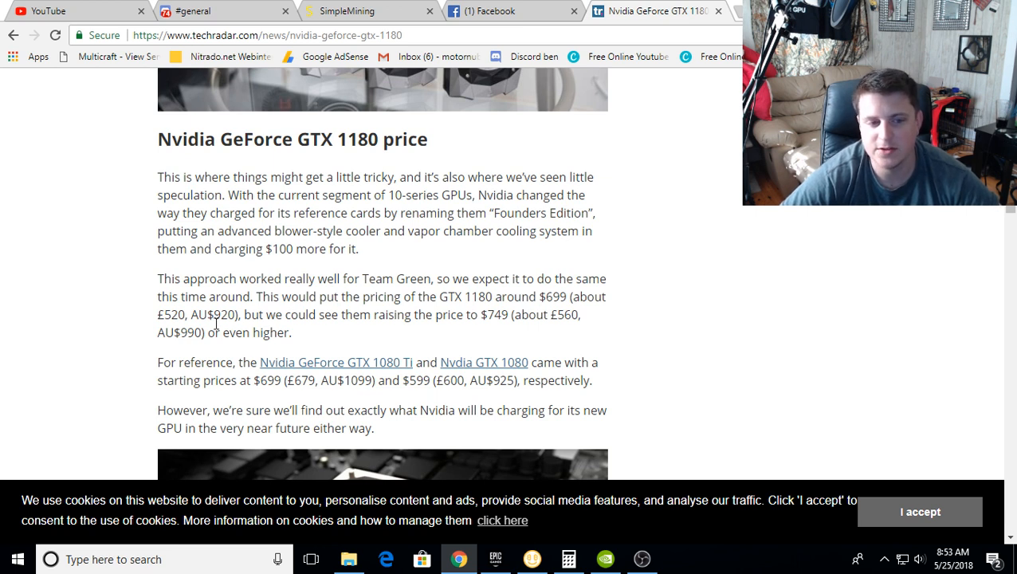
{"action": "mouse_move", "coordinate": [296, 308]}
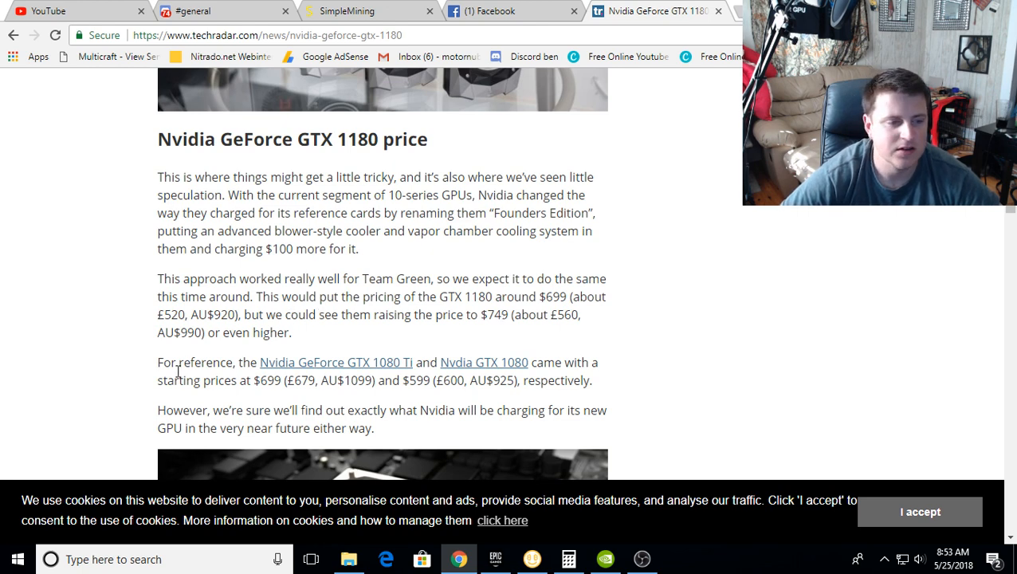
{"action": "scroll", "scroll_direction": "down", "scroll_amount": 3}
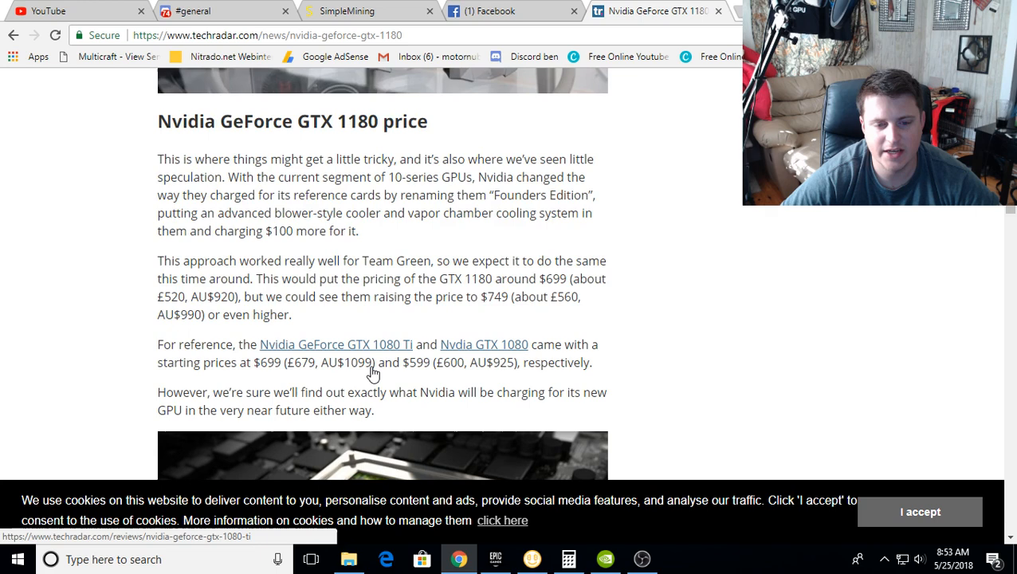
{"action": "scroll", "scroll_direction": "down", "scroll_amount": 3}
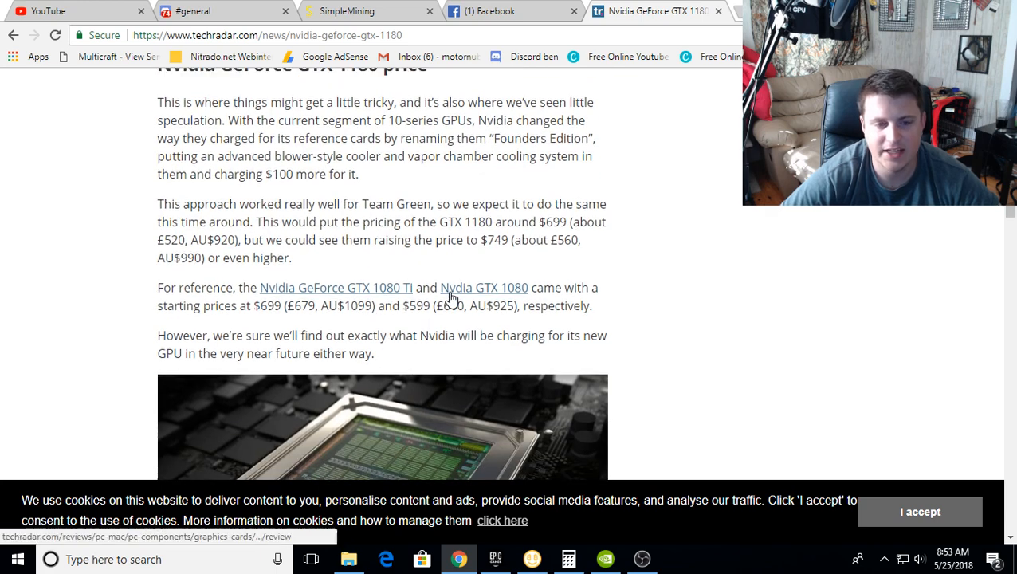
{"action": "mouse_move", "coordinate": [293, 309]}
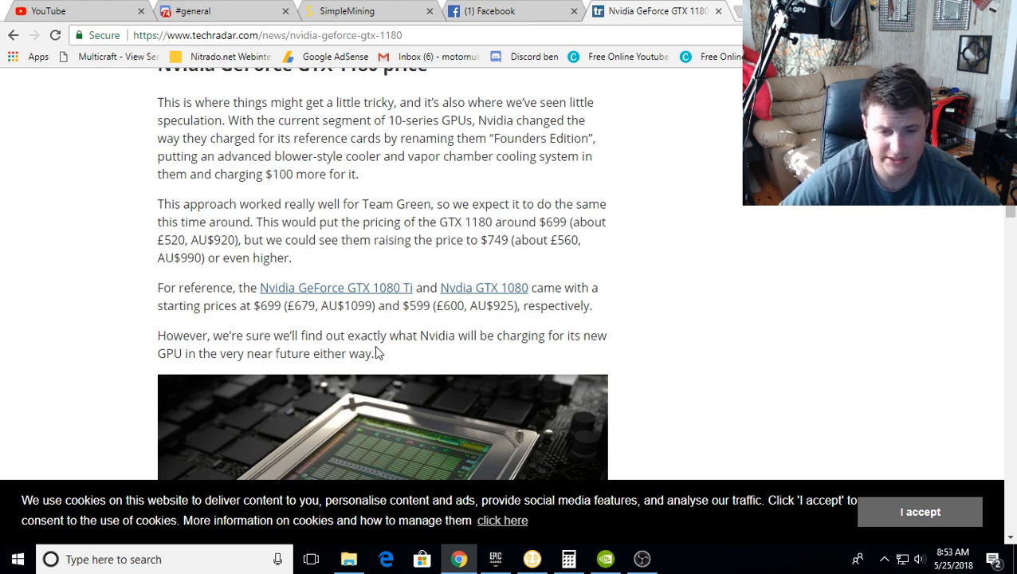
{"action": "mouse_move", "coordinate": [213, 323]}
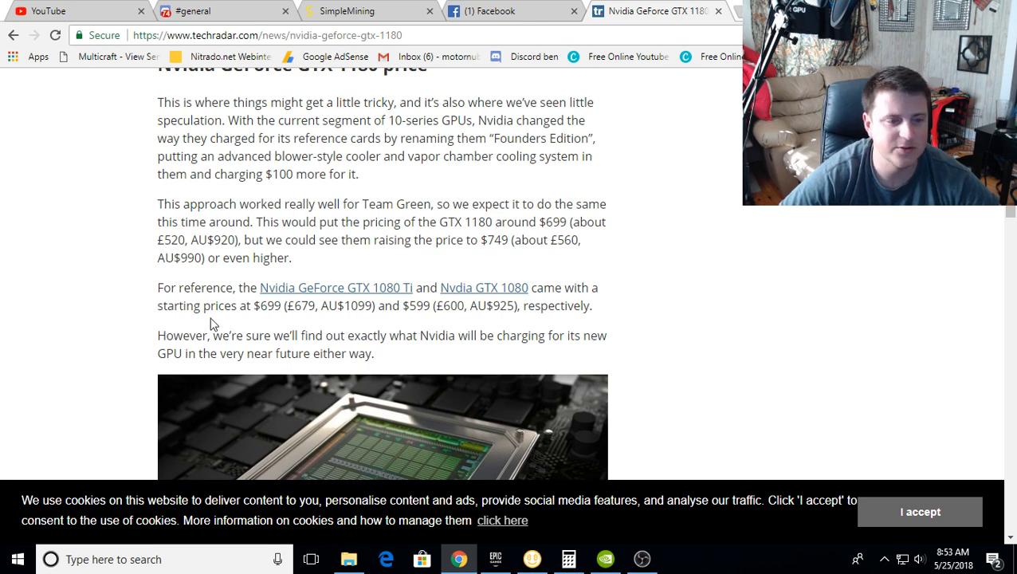
{"action": "scroll", "scroll_direction": "down", "scroll_amount": 3}
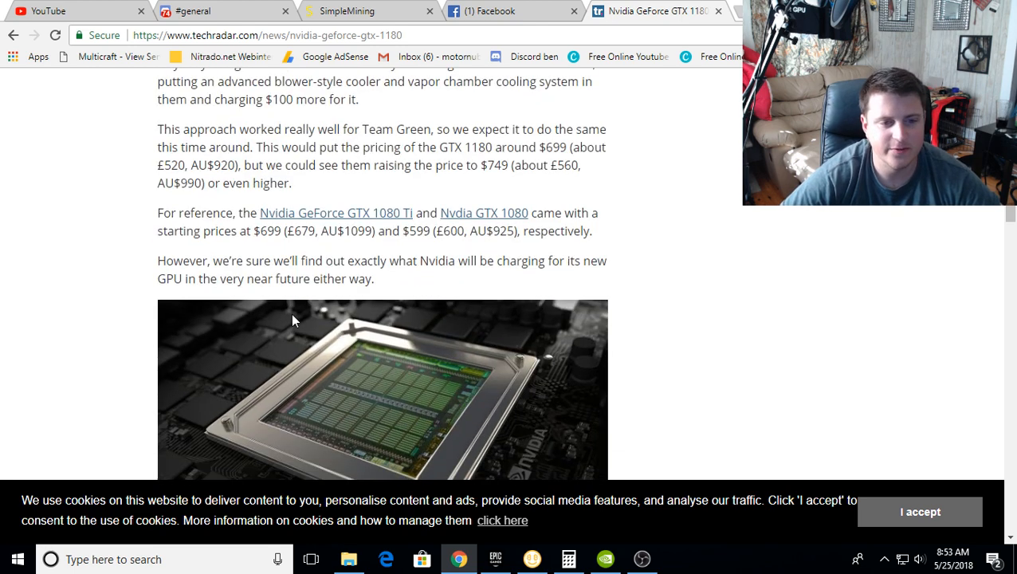
Step: Scroll past the chip image through the GTX 1180 specs and GTX 1170 rumor paragraphs
{"action": "scroll", "scroll_direction": "down", "scroll_amount": 3}
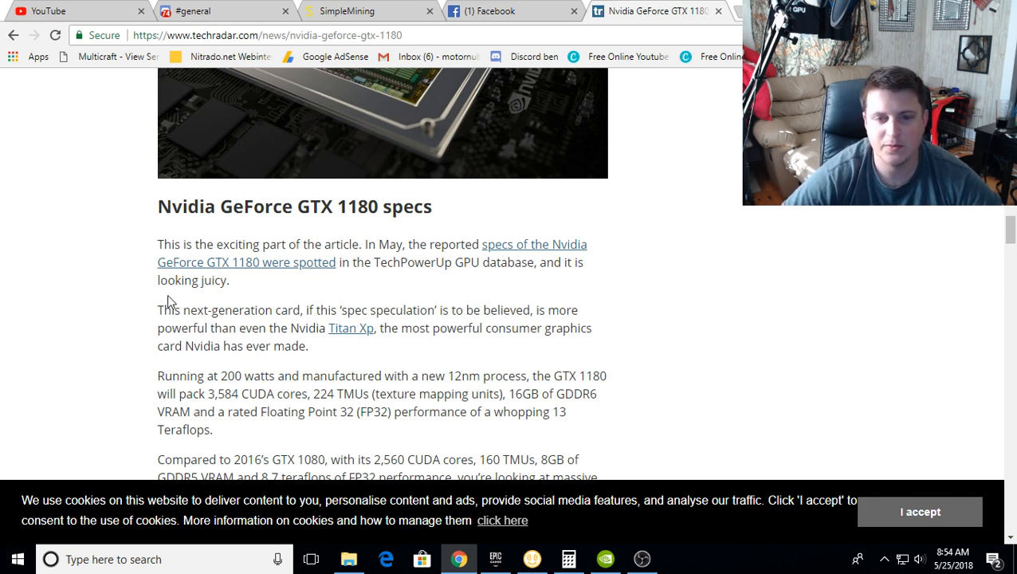
{"action": "mouse_move", "coordinate": [420, 277]}
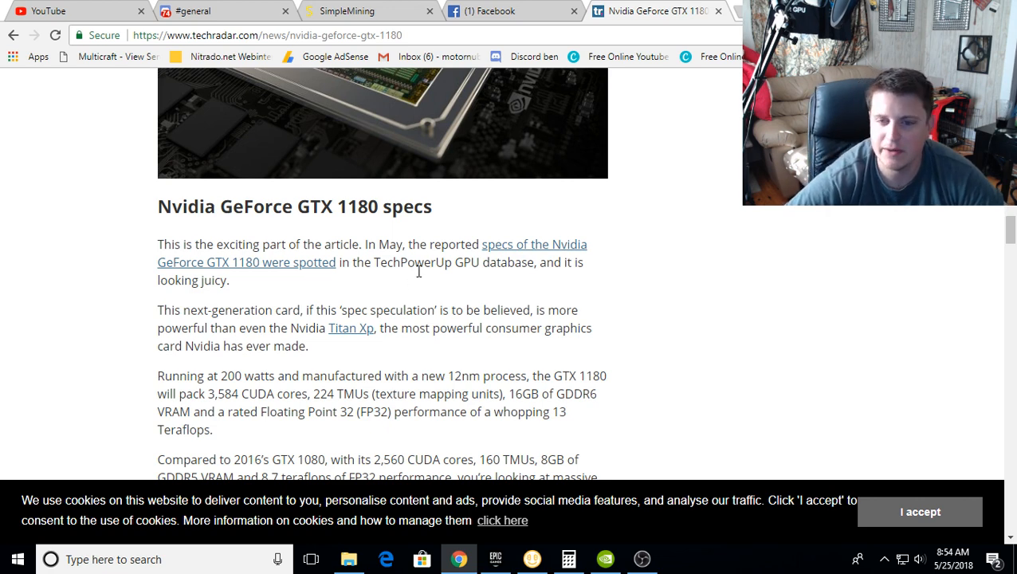
{"action": "scroll", "scroll_direction": "down", "scroll_amount": 3}
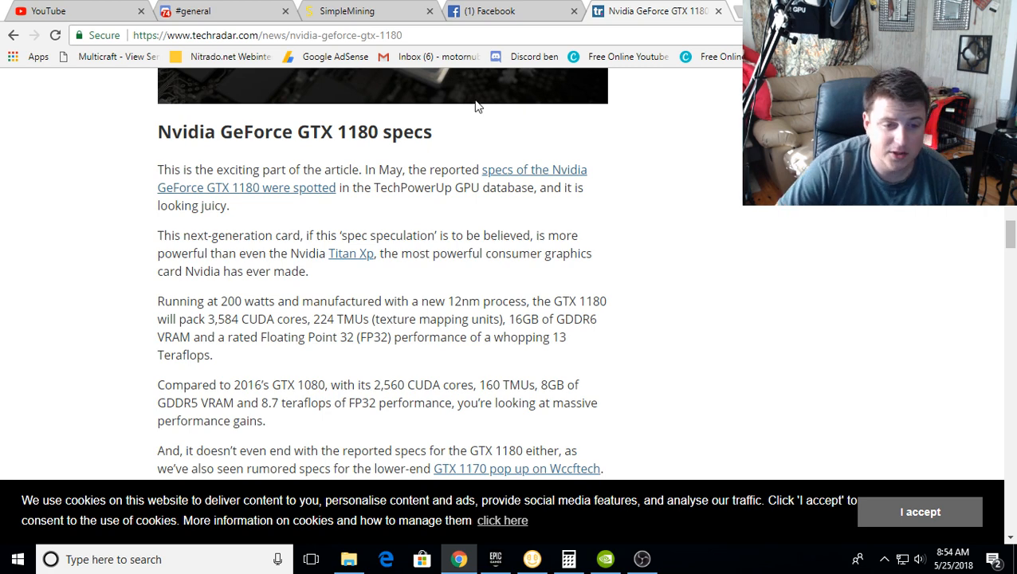
{"action": "scroll", "scroll_direction": "down", "scroll_amount": 3}
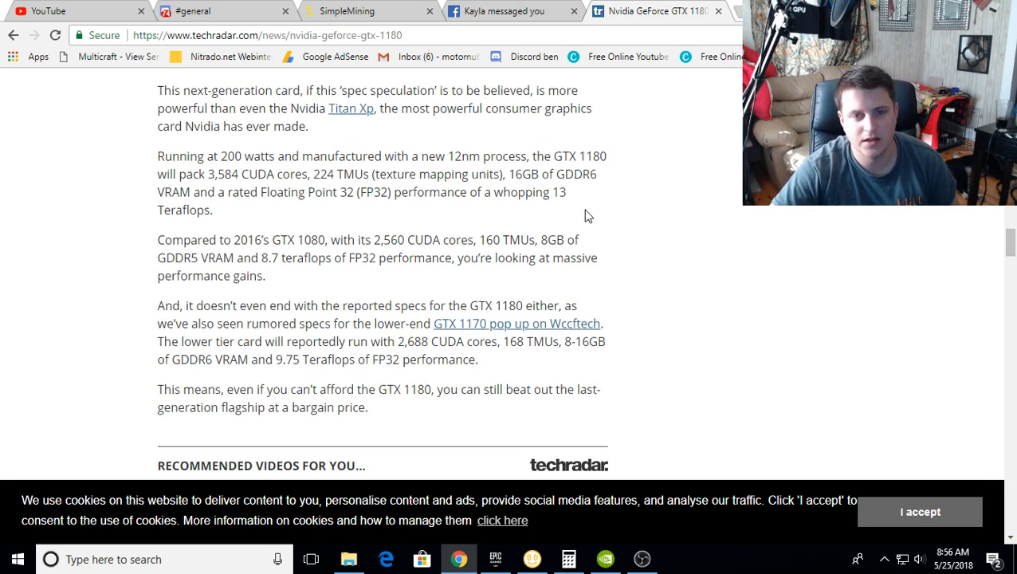
Step: Scroll back up to the Nvidia GeForce GTX 1180 specs heading and double-click in its text
{"action": "scroll", "scroll_direction": "up", "scroll_amount": 3}
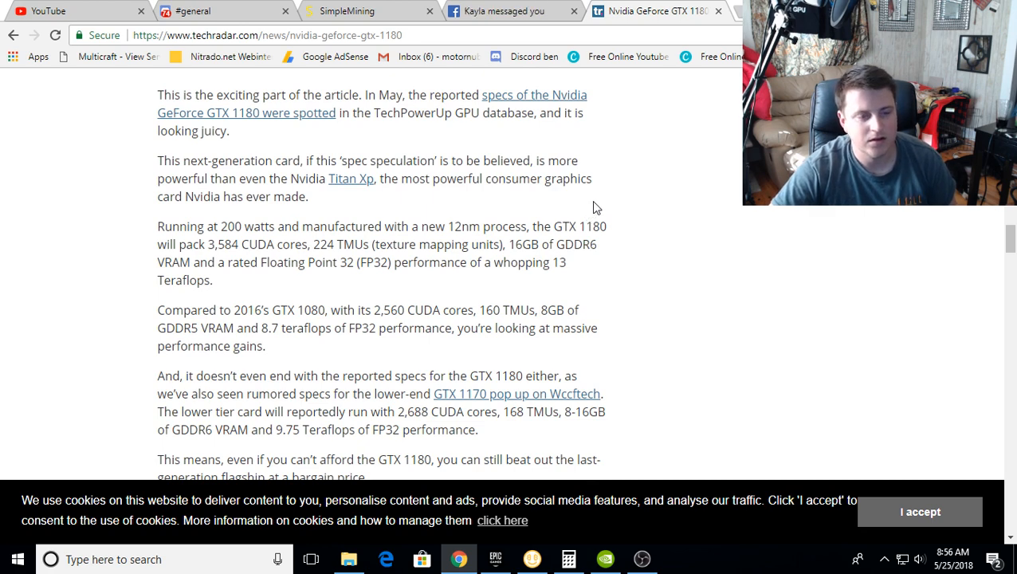
{"action": "double_click", "coordinate": [235, 226]}
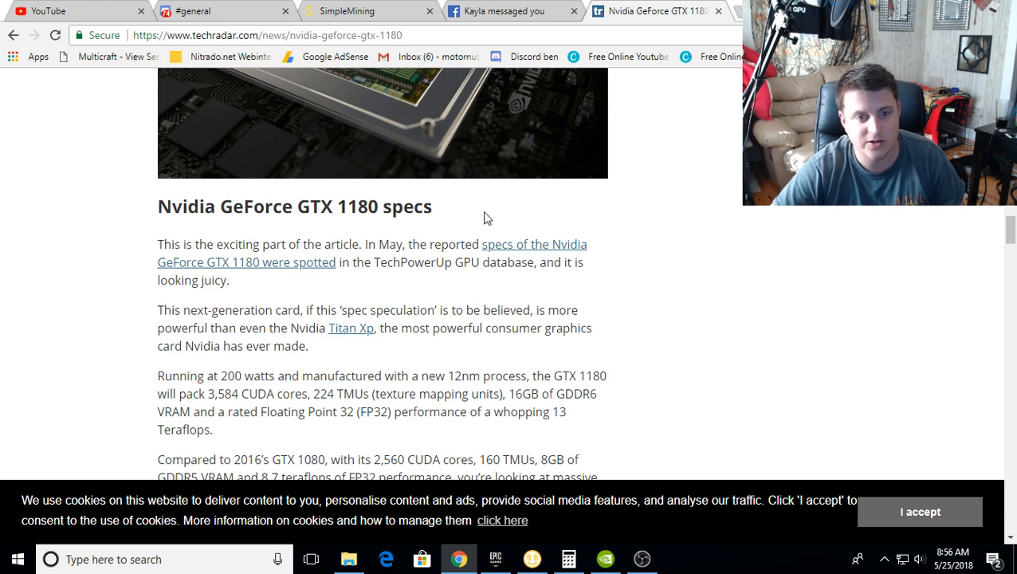
{"action": "mouse_move", "coordinate": [437, 296]}
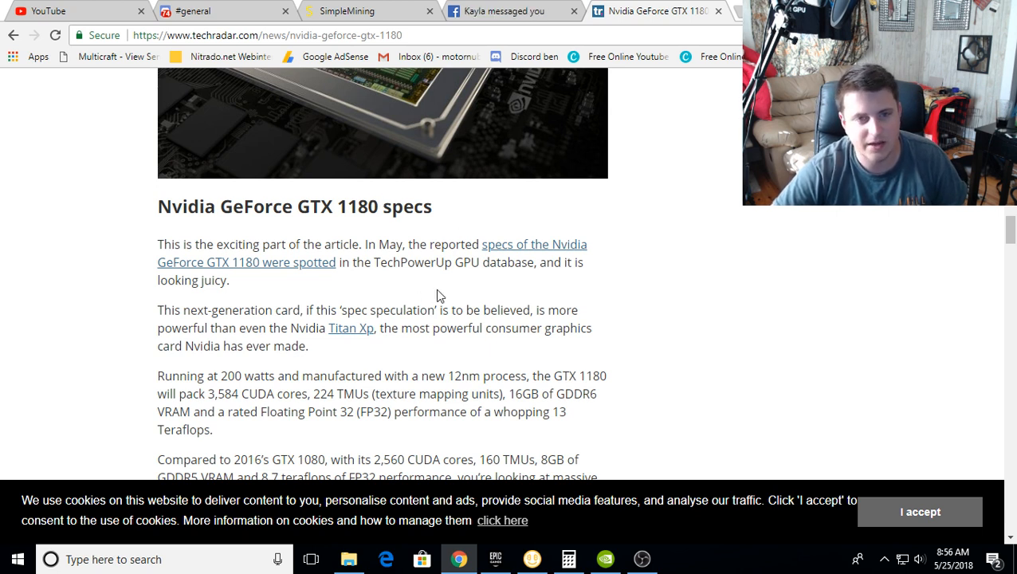